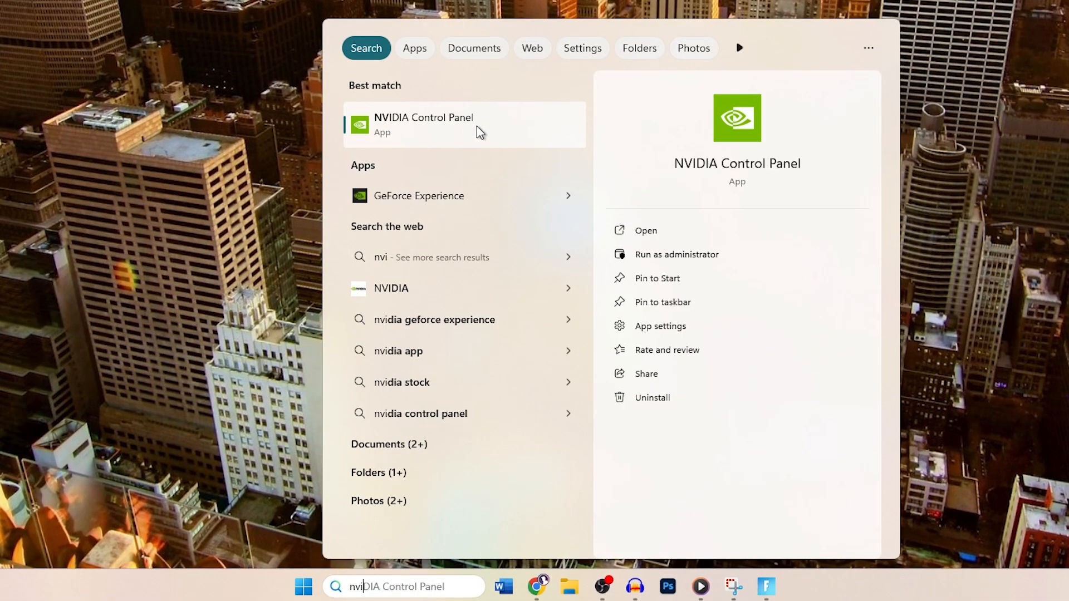
# Launch NVIDIA Control Panel from the Windows Search results for 'nvi'.
pyautogui.click(423, 124)
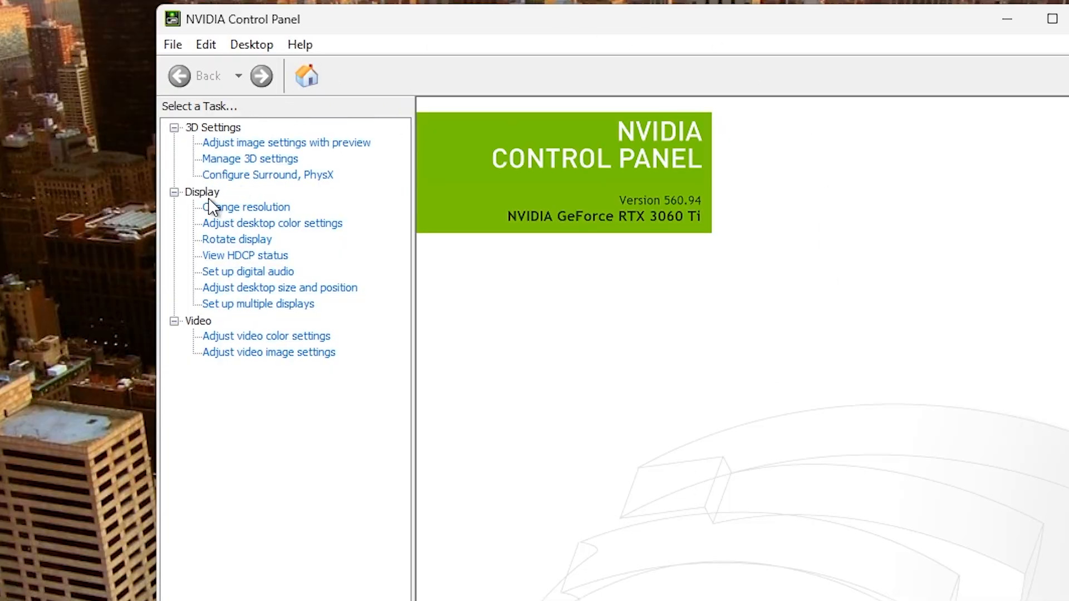
# From Change resolution, start Create Custom Resolution for the LG ULTRAGEAR display, reaching the legal disclaimer.
pyautogui.click(248, 208)
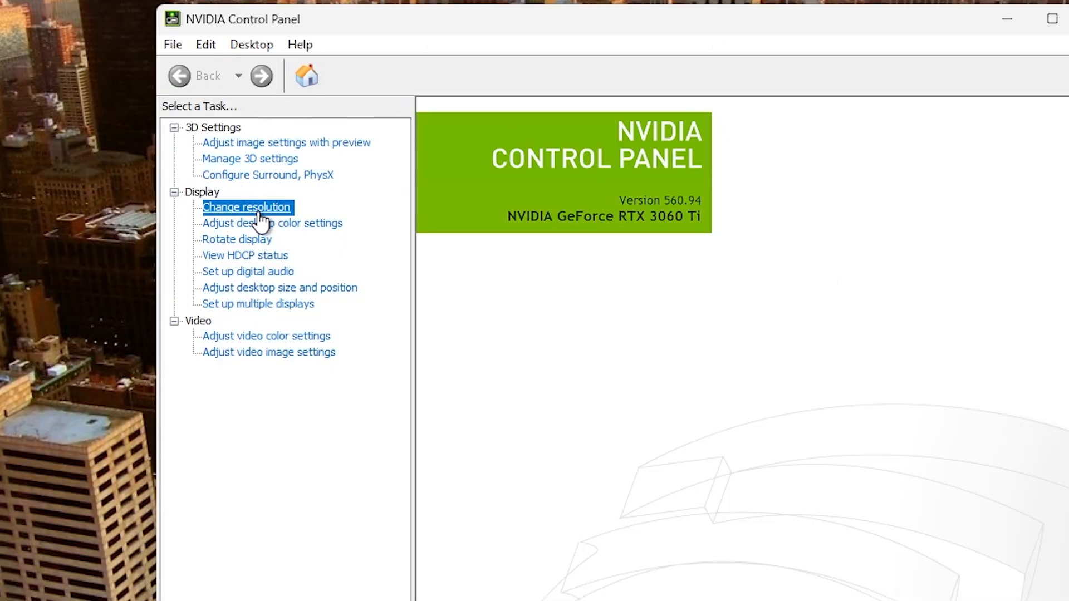
pyautogui.click(247, 207)
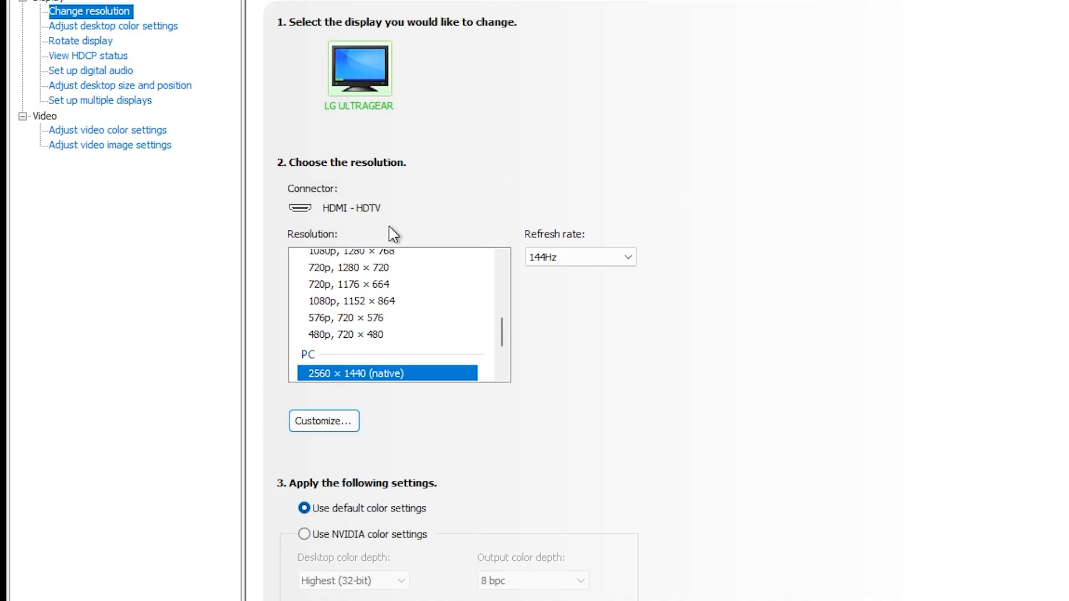
pyautogui.click(323, 421)
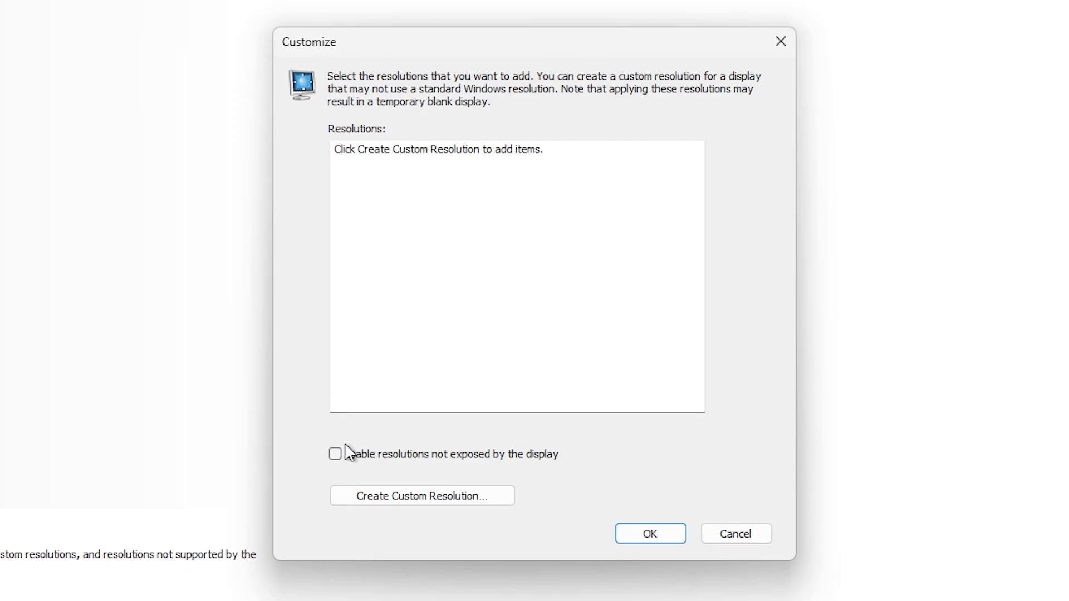
pyautogui.click(336, 453)
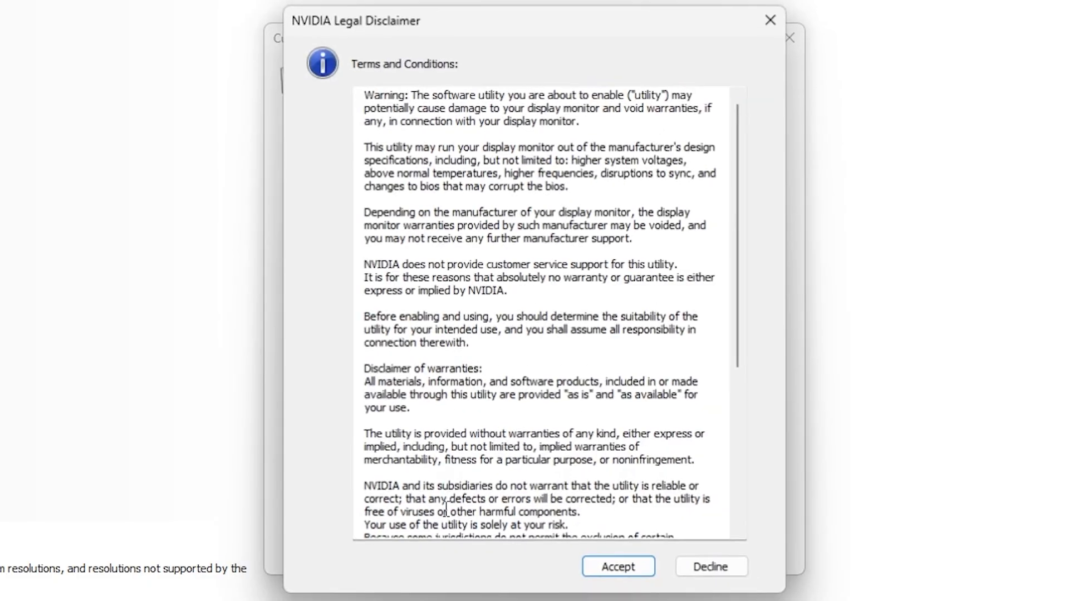
# Accept the terms, set horizontal pixels to 2960, test the 2960 × 1440 resolution and save it.
pyautogui.click(618, 566)
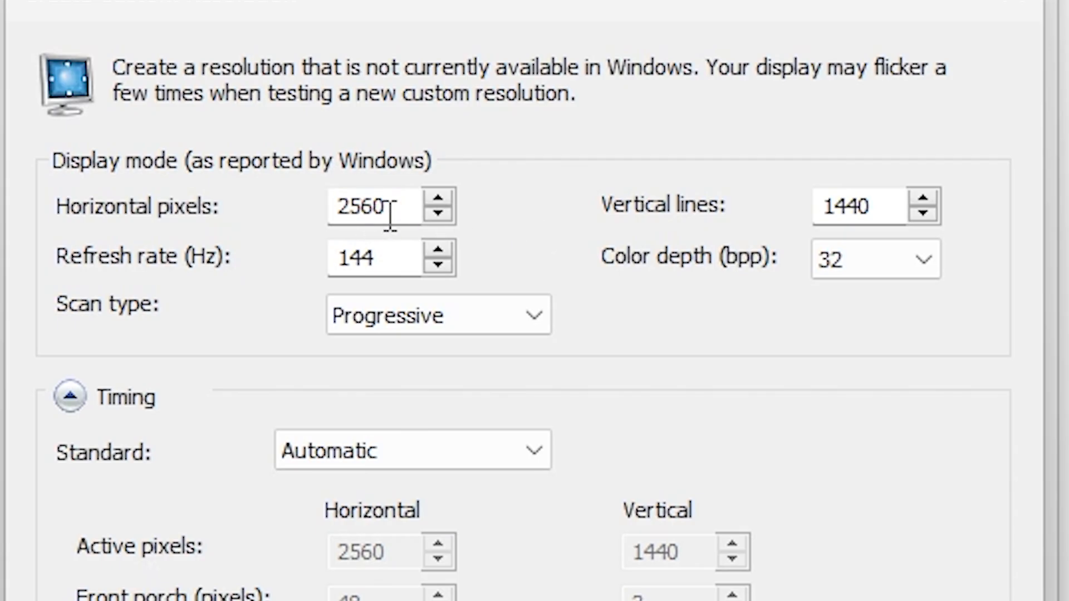
pyautogui.write('2950')
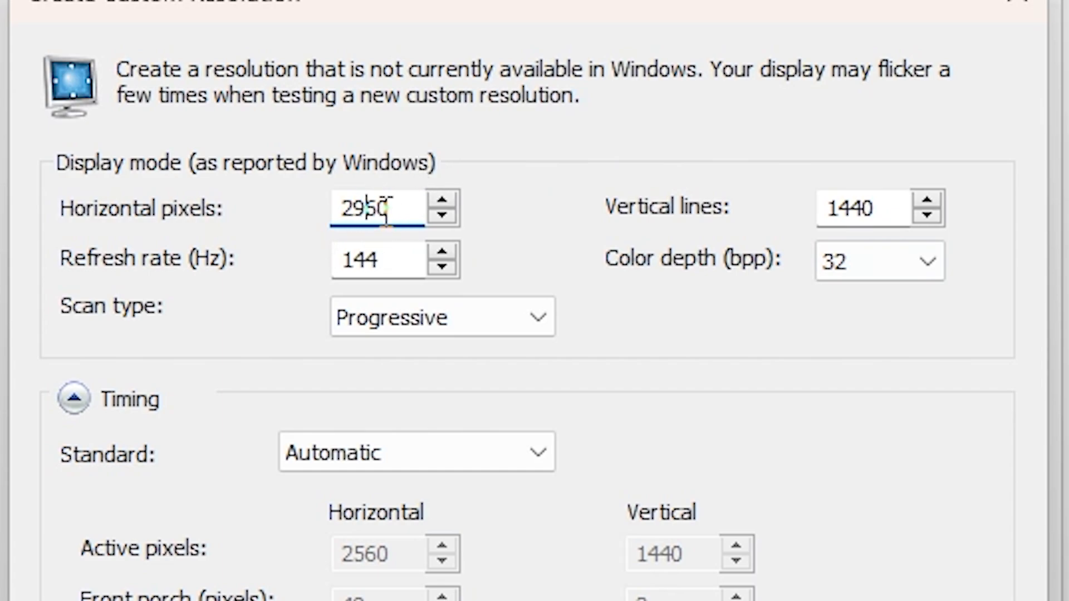
pyautogui.scroll(-3)
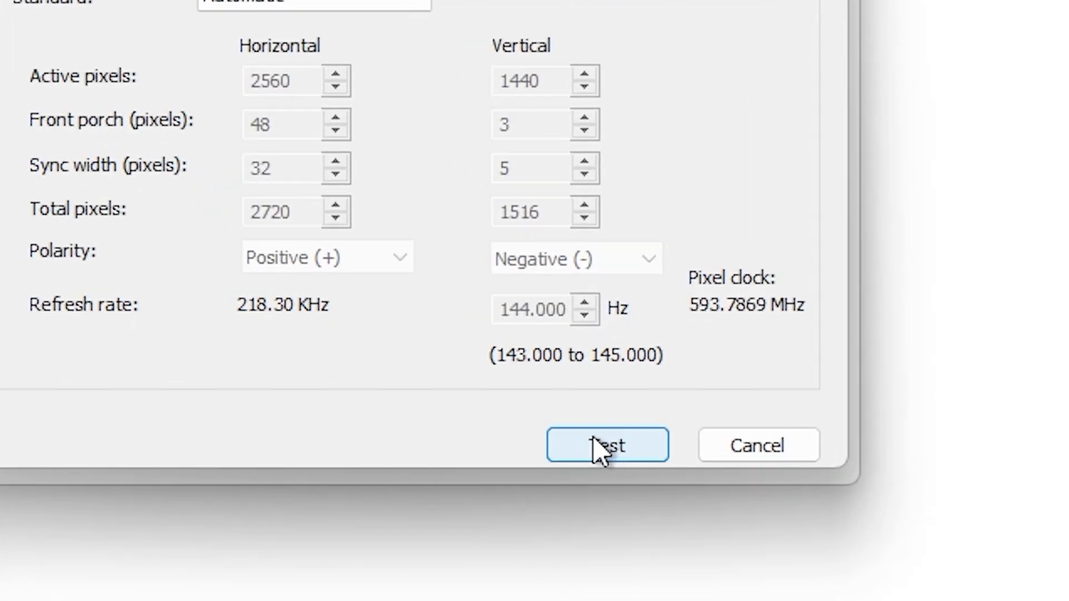
pyautogui.click(606, 445)
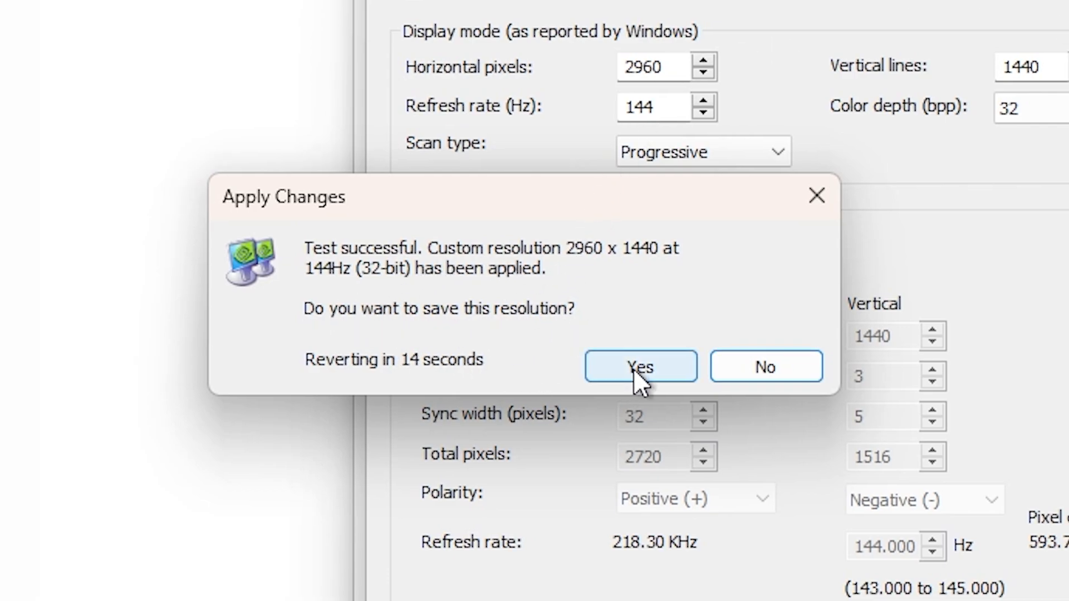
pyautogui.click(639, 366)
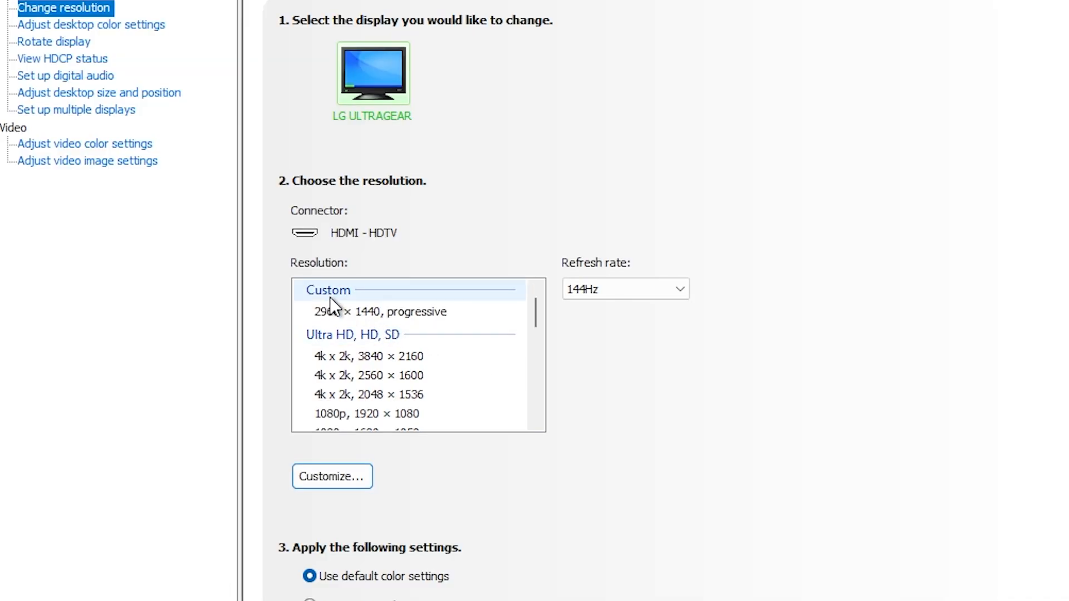
# Select the custom 2960 × 1440 progressive resolution, then head to Device Manager.
pyautogui.click(378, 312)
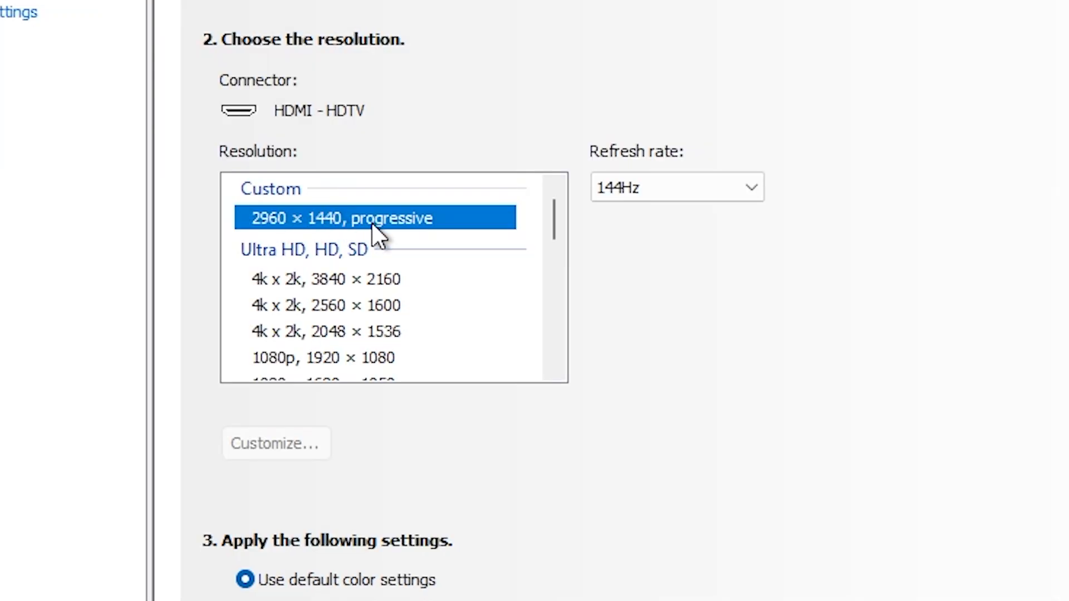
pyautogui.scroll(-3)
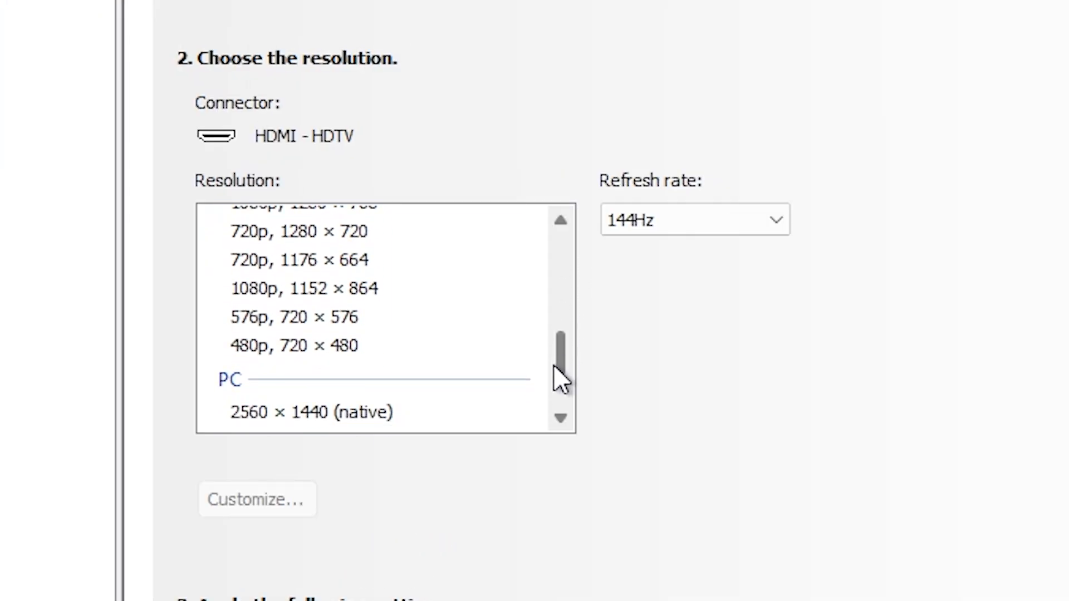
pyautogui.scroll(-3)
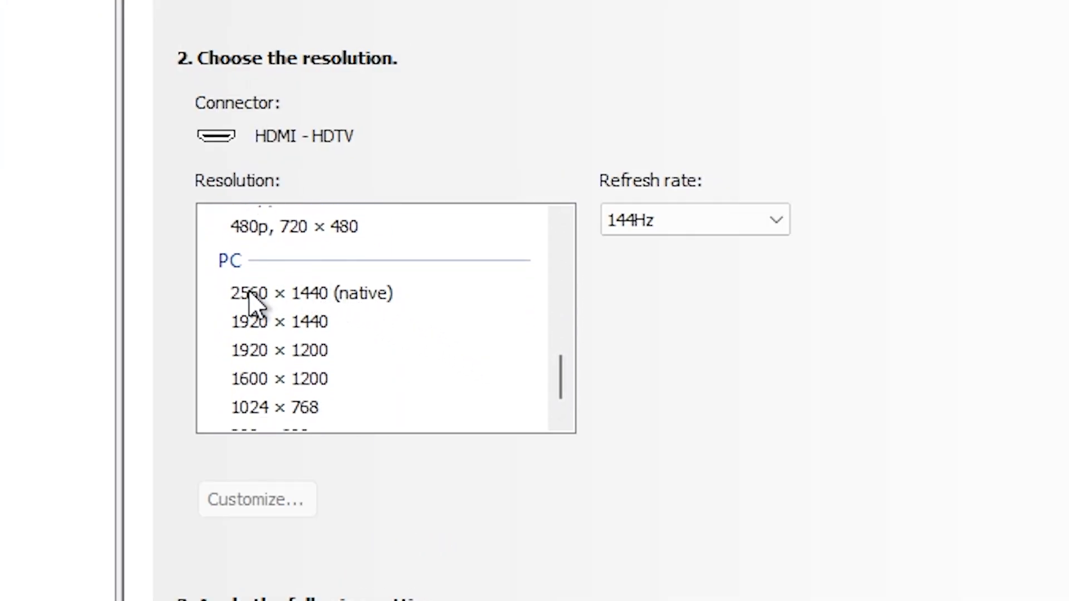
pyautogui.moveTo(395, 314)
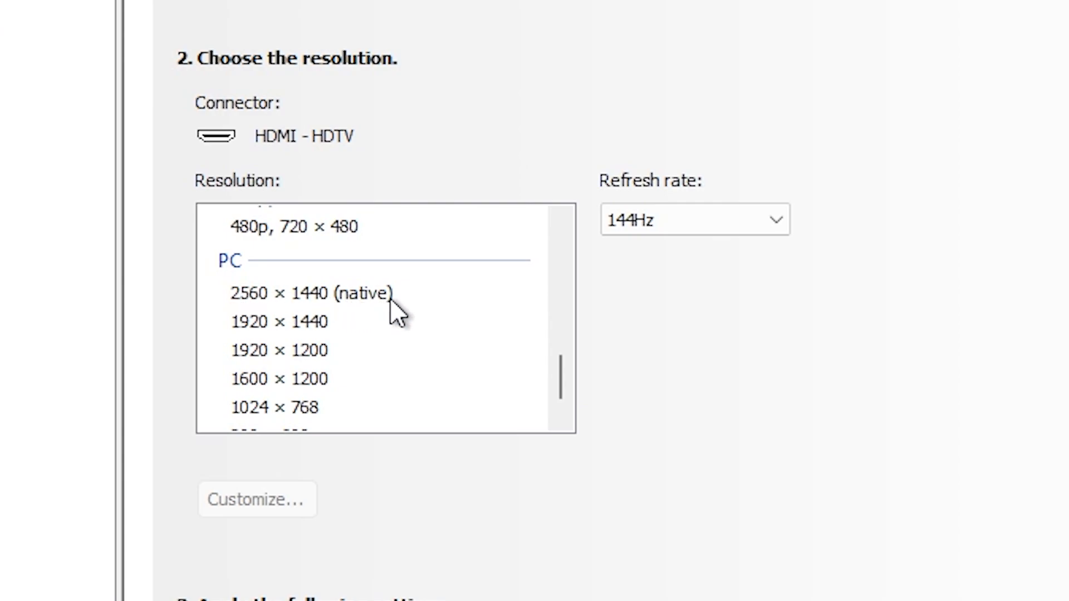
pyautogui.write('e')
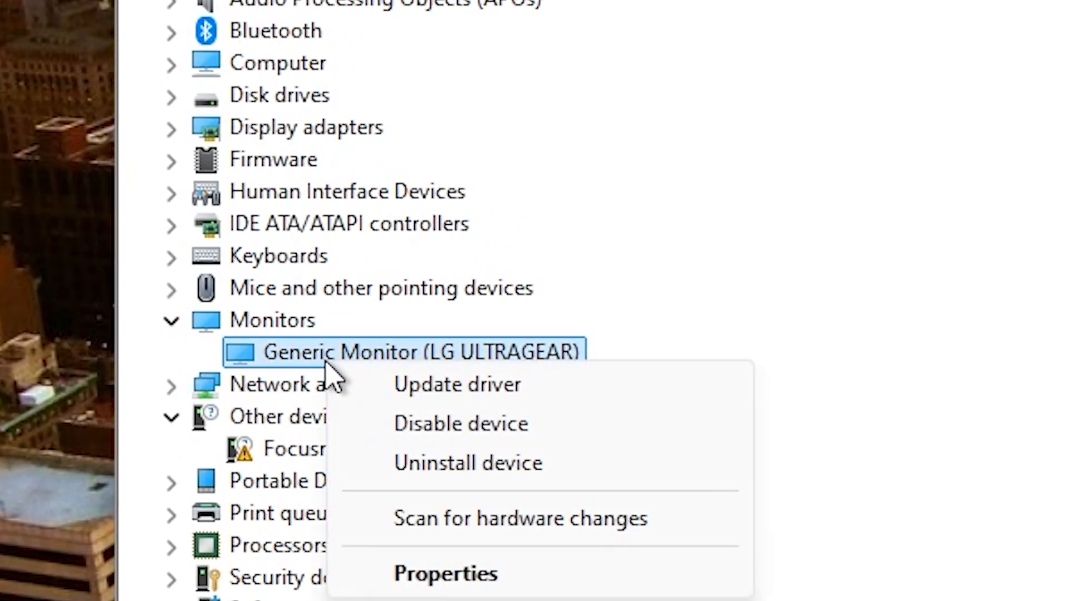
pyautogui.moveTo(419, 437)
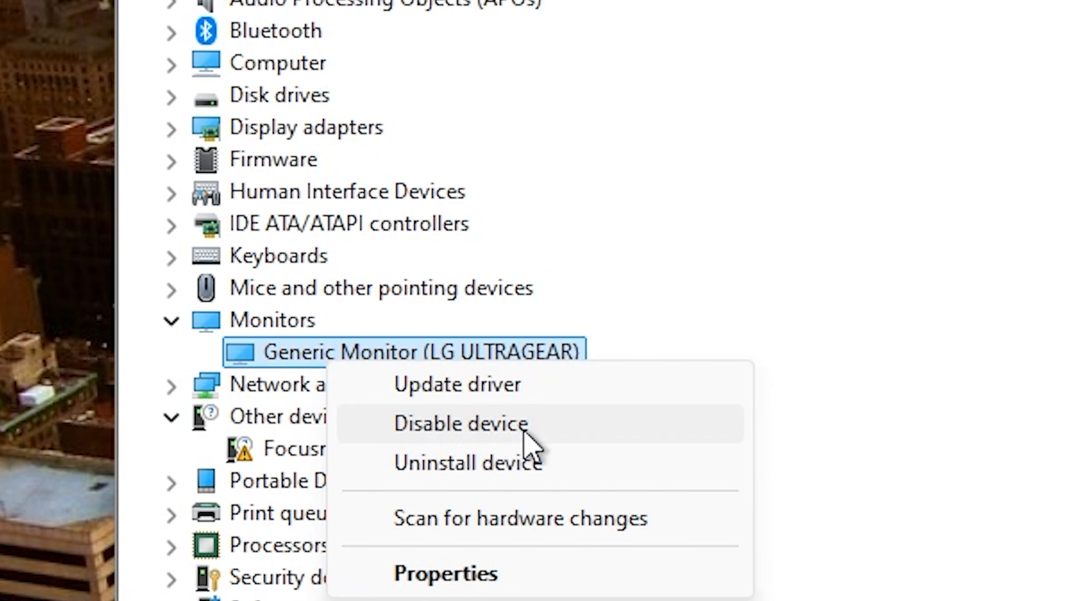
pyautogui.moveTo(443, 433)
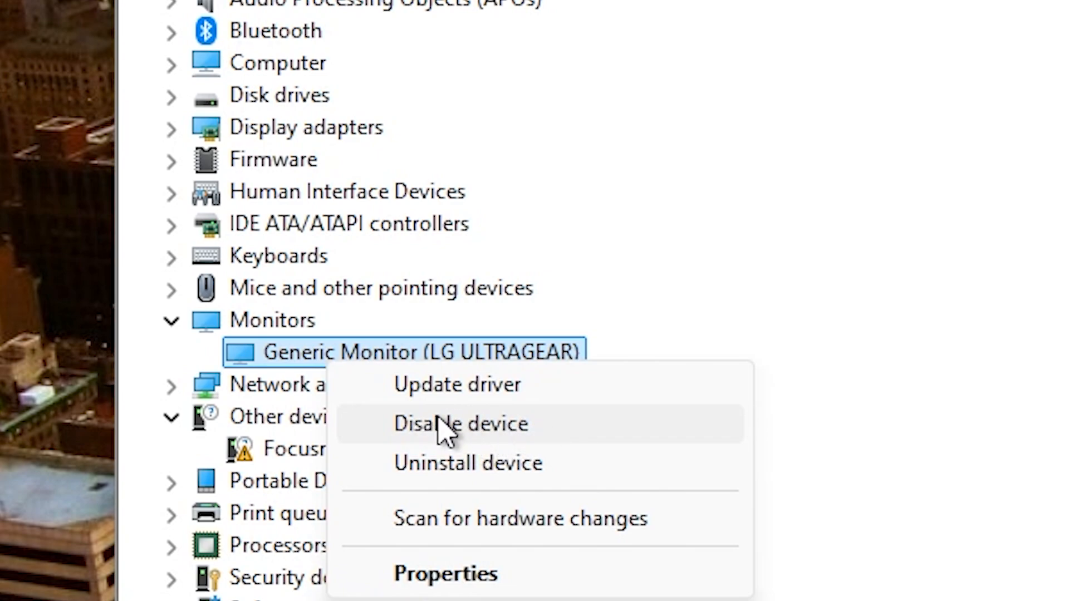
pyautogui.moveTo(484, 443)
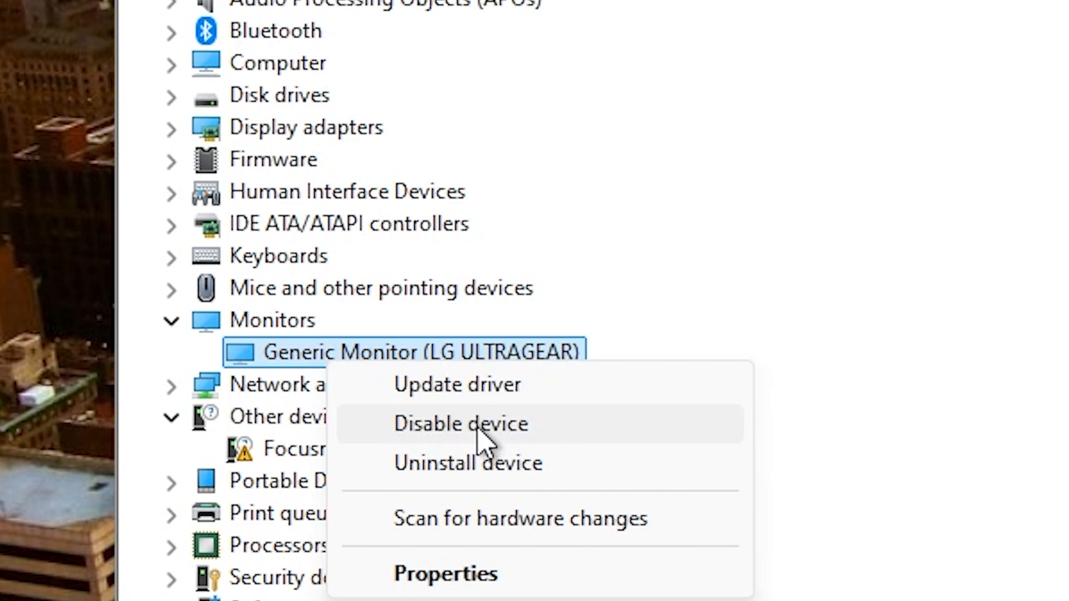
# Disable the Generic Monitor (LG ULTRAGEAR) device and confirm the warning.
pyautogui.click(460, 423)
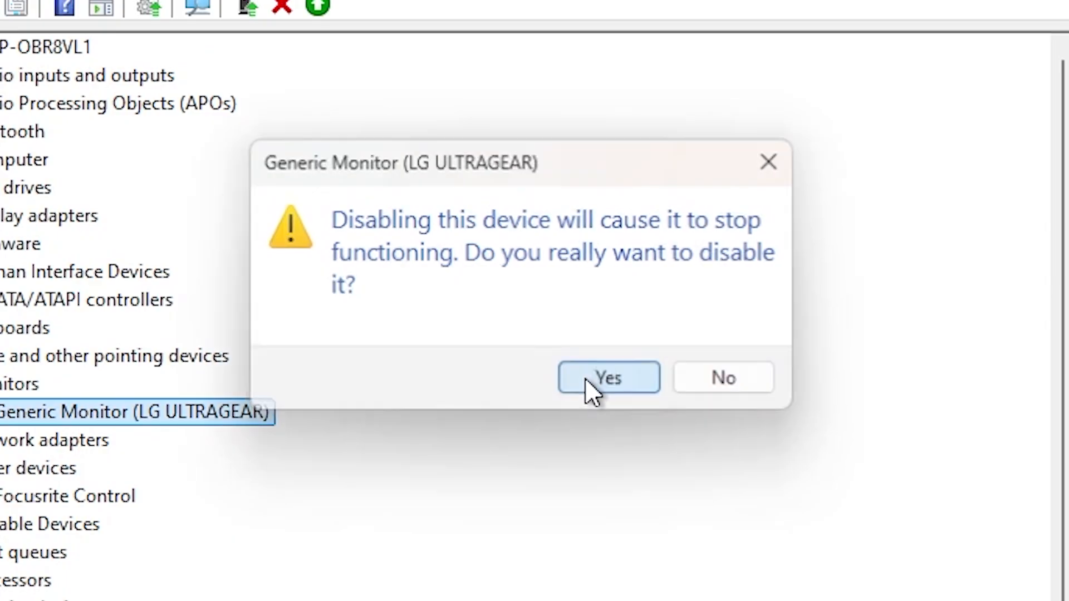
pyautogui.click(607, 377)
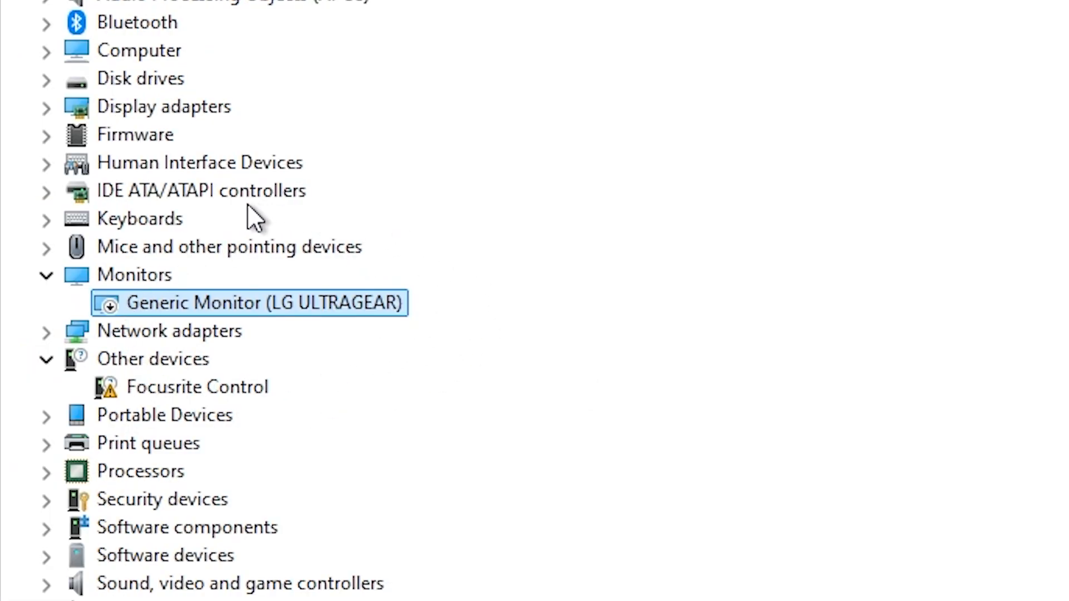
pyautogui.moveTo(321, 198)
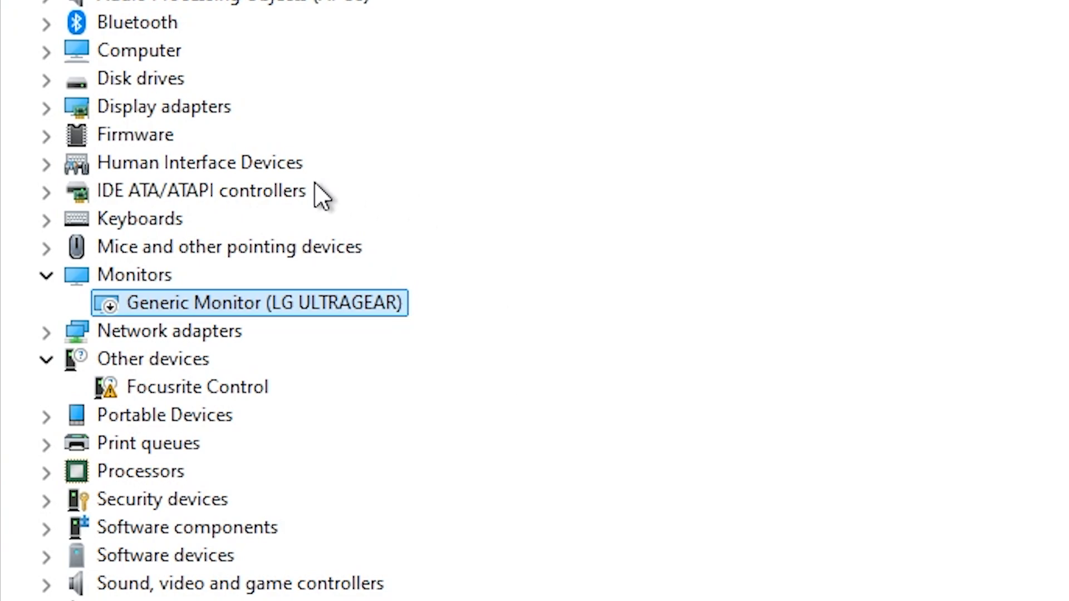
pyautogui.moveTo(212, 234)
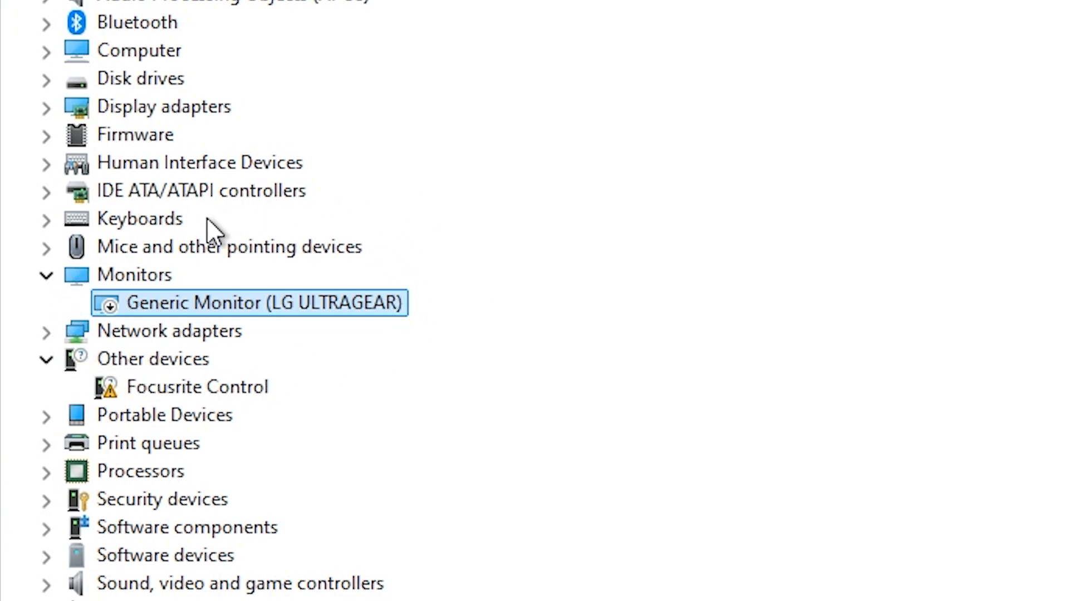
pyautogui.moveTo(296, 484)
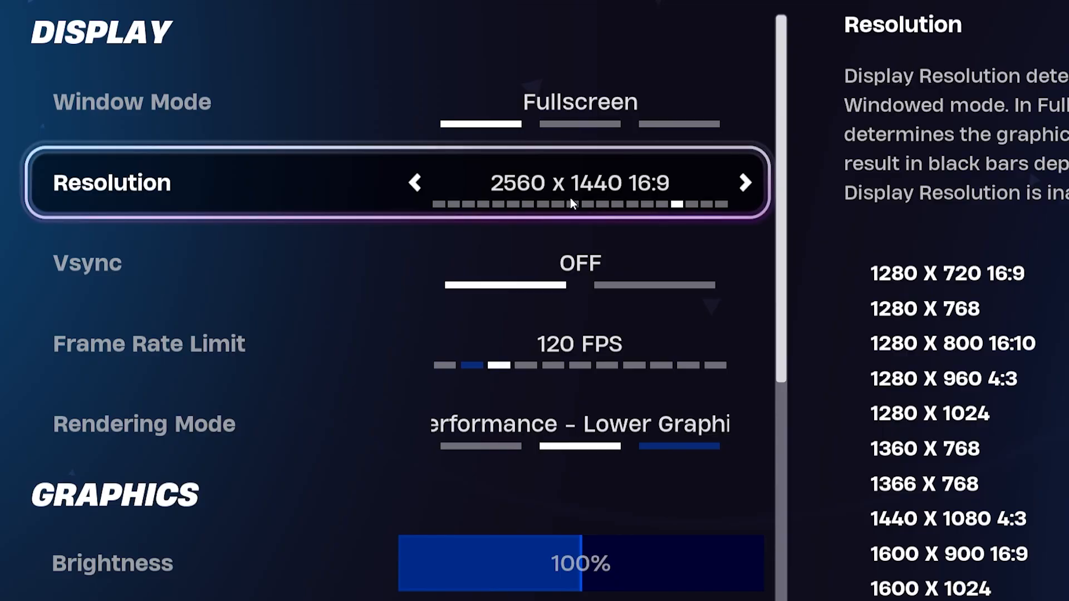
pyautogui.moveTo(982, 312)
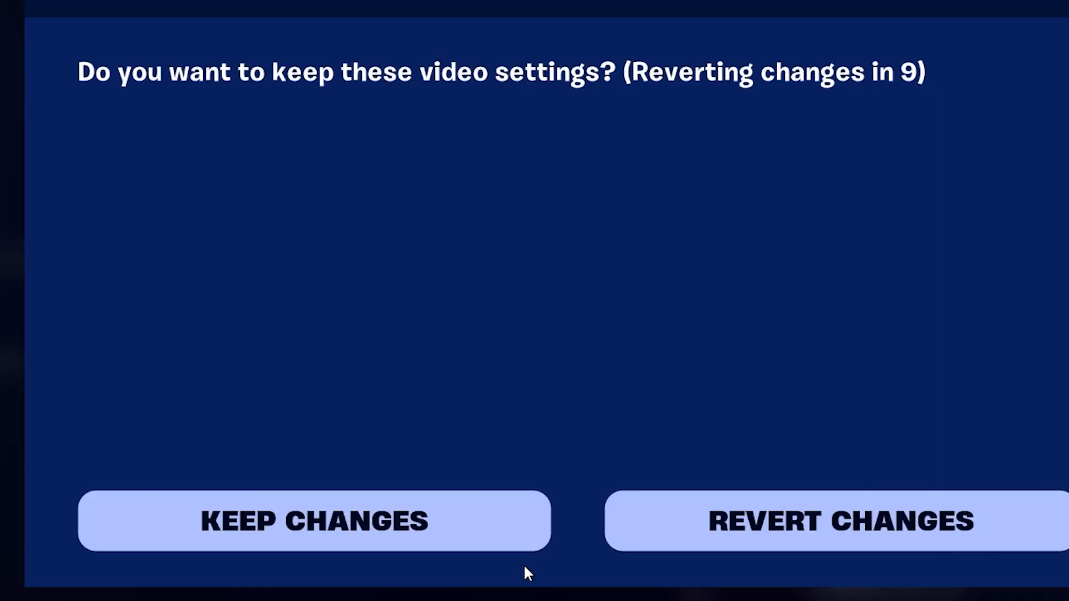
# Keep the new Fortnite video settings and return to the lobby.
pyautogui.click(313, 520)
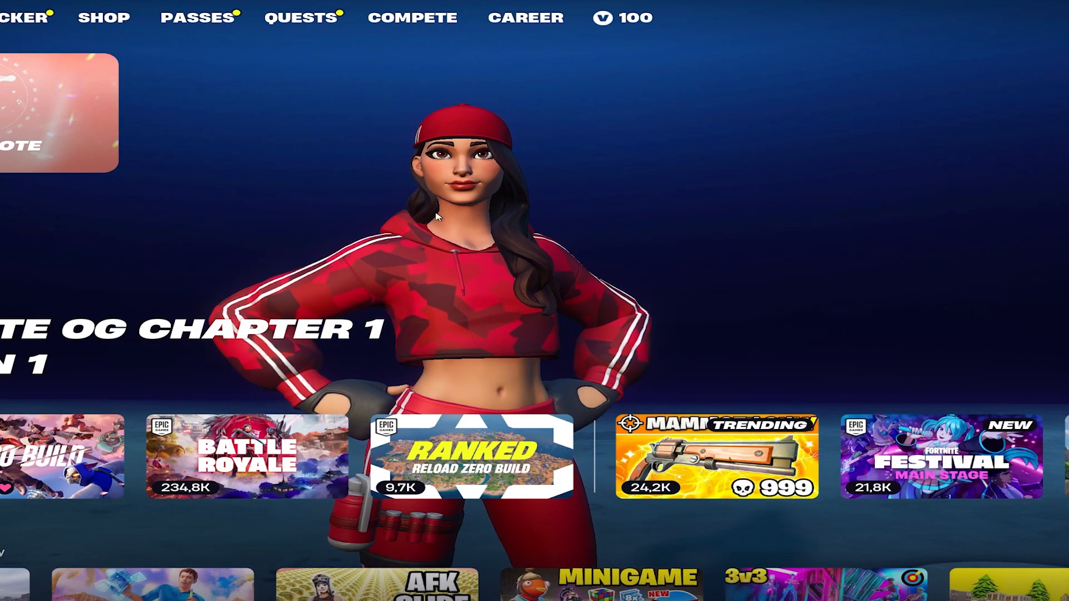
pyautogui.click(413, 17)
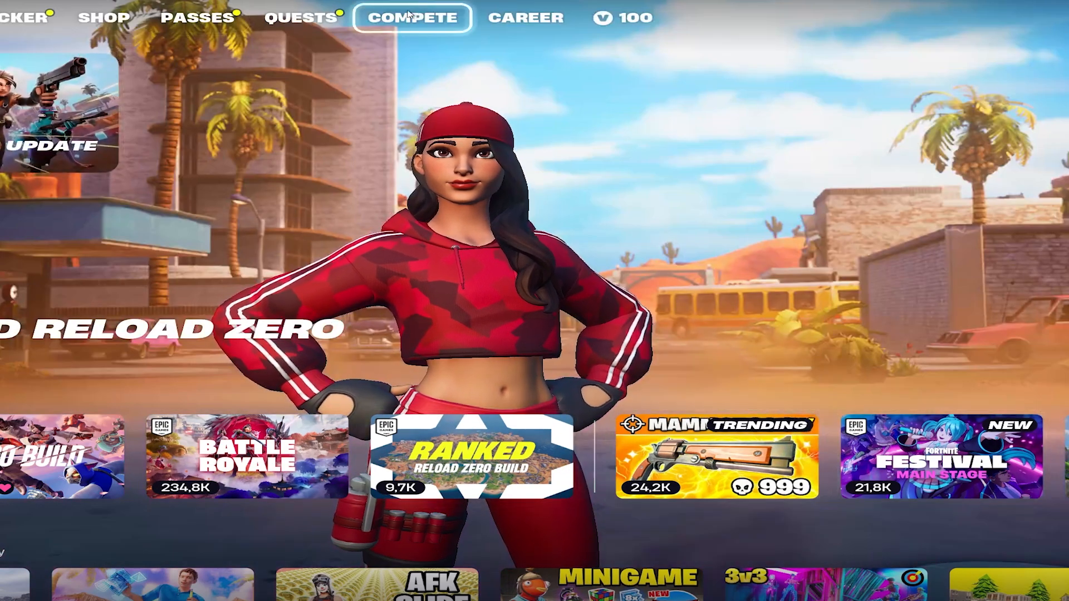